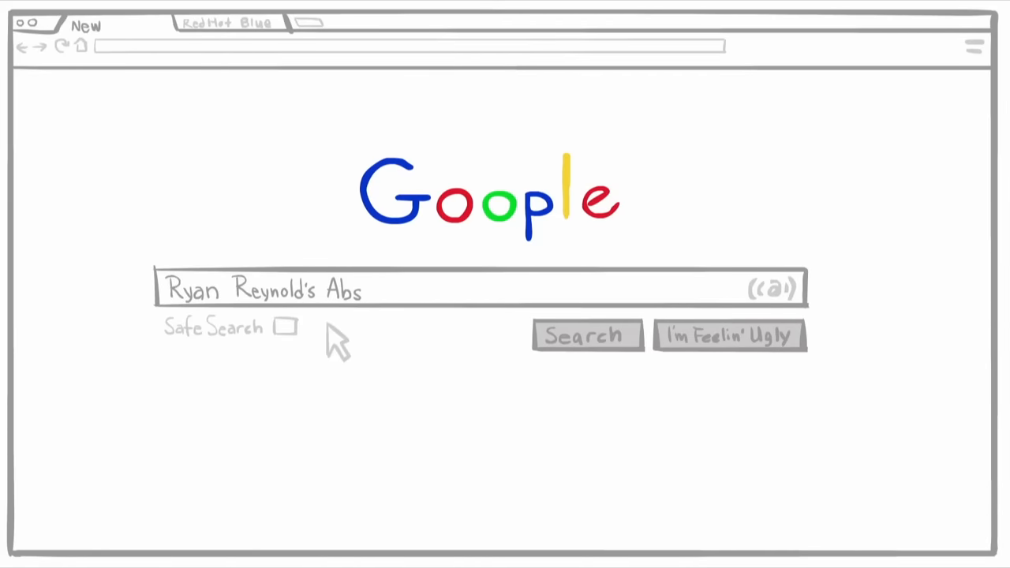
mouse_move(635, 359)
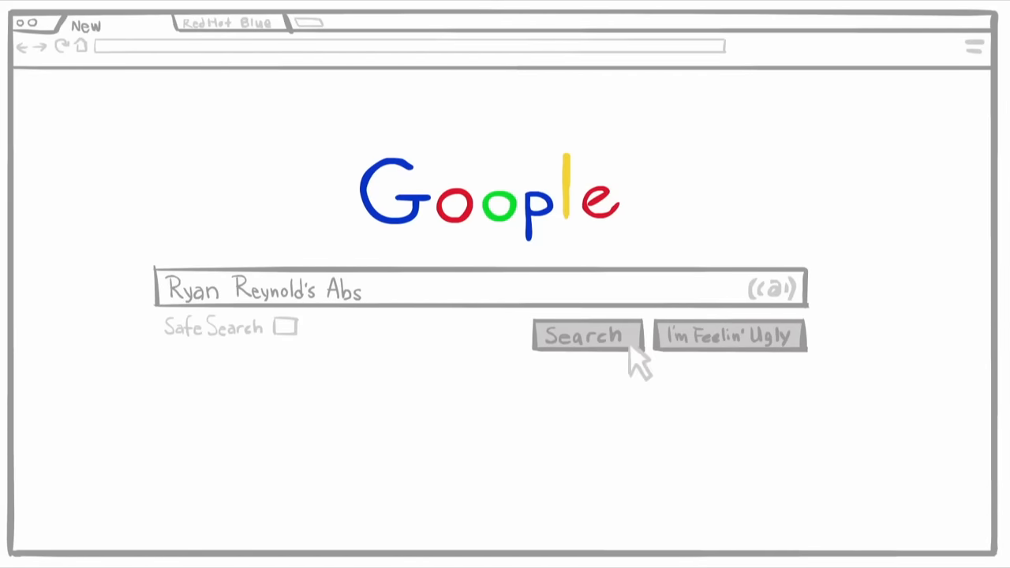
click(587, 336)
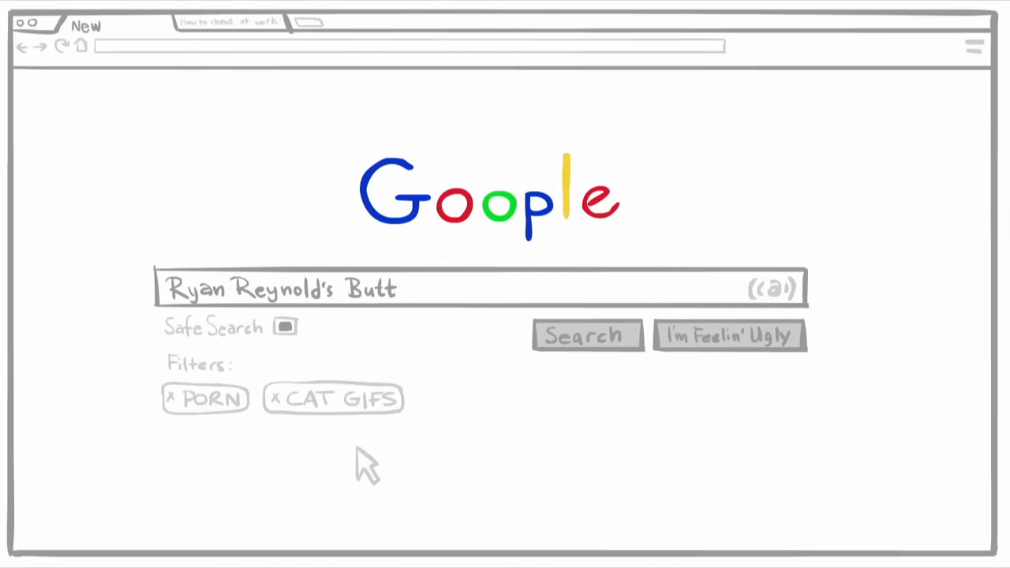
click(285, 326)
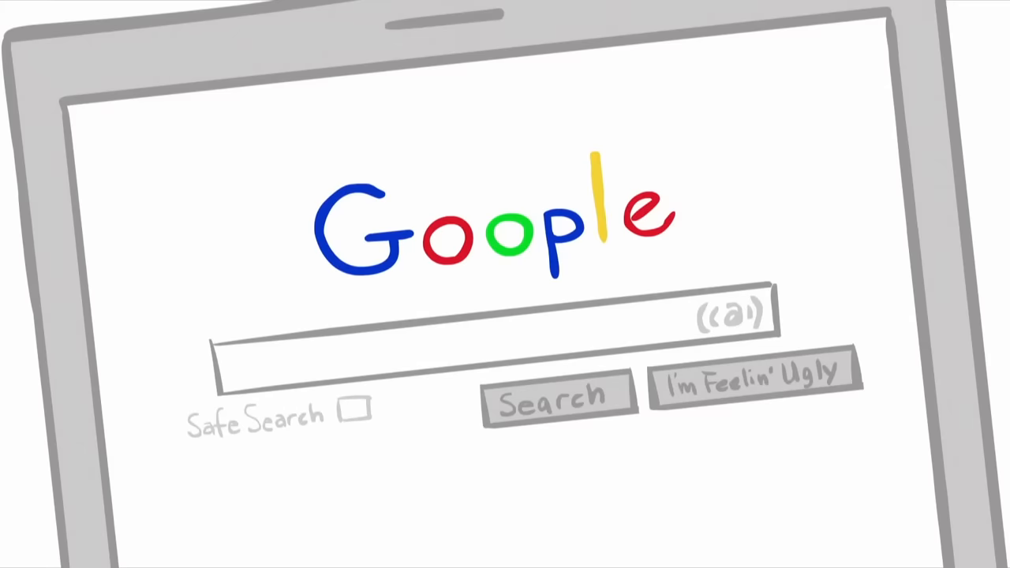
text(Ryan Reynold's addres)
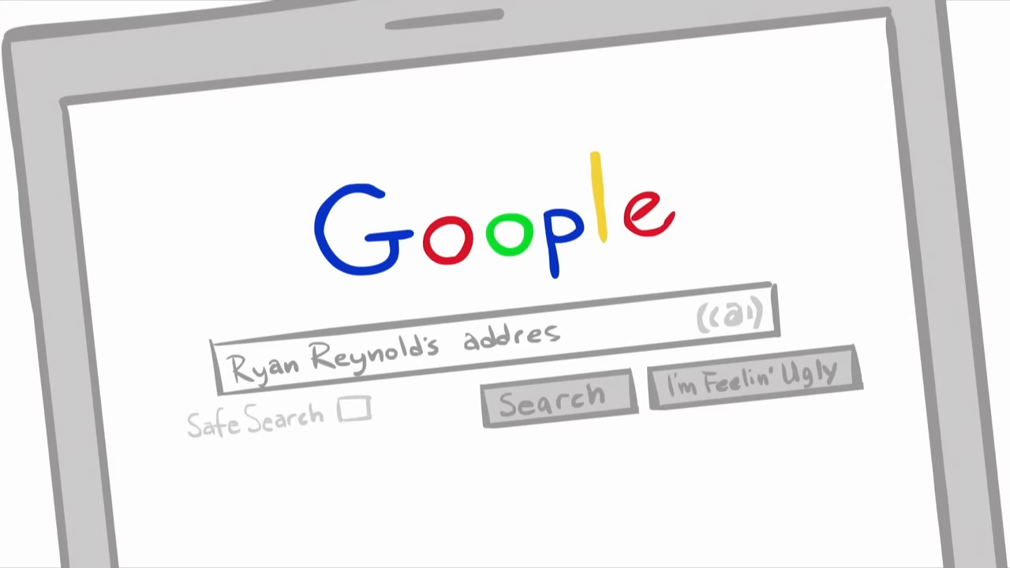
text(s)
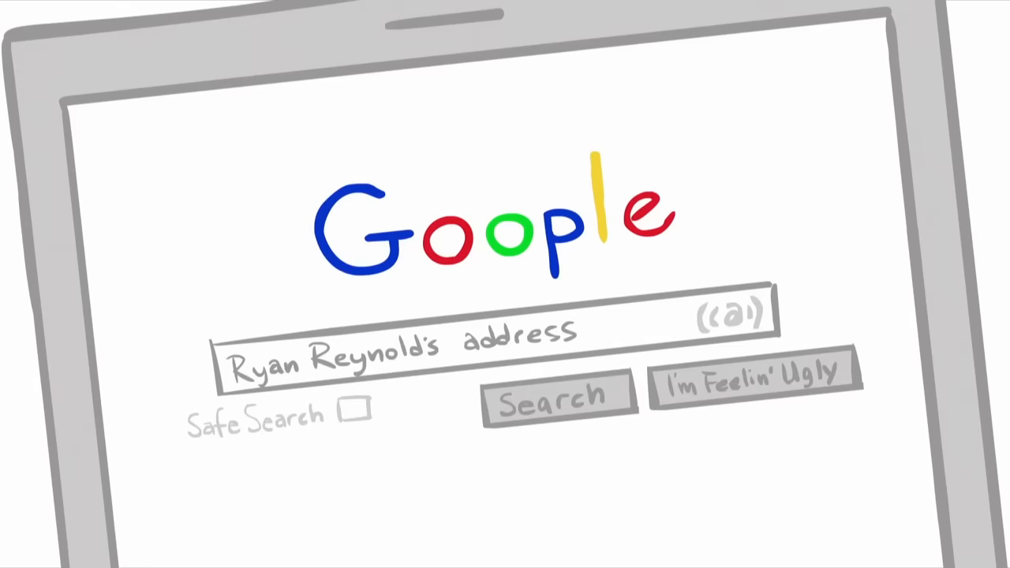